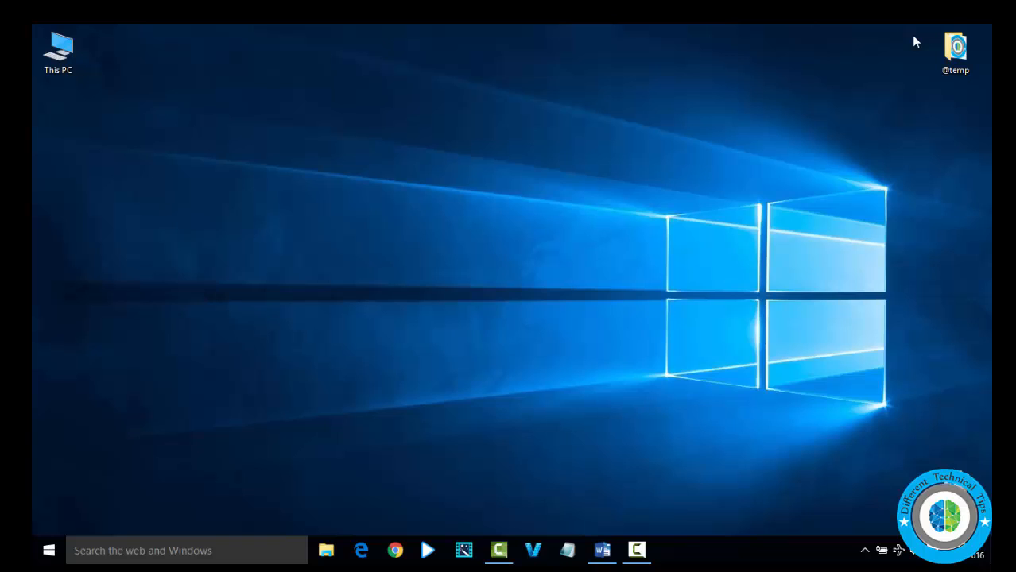
pyautogui.moveTo(821, 112)
pyautogui.write('control')
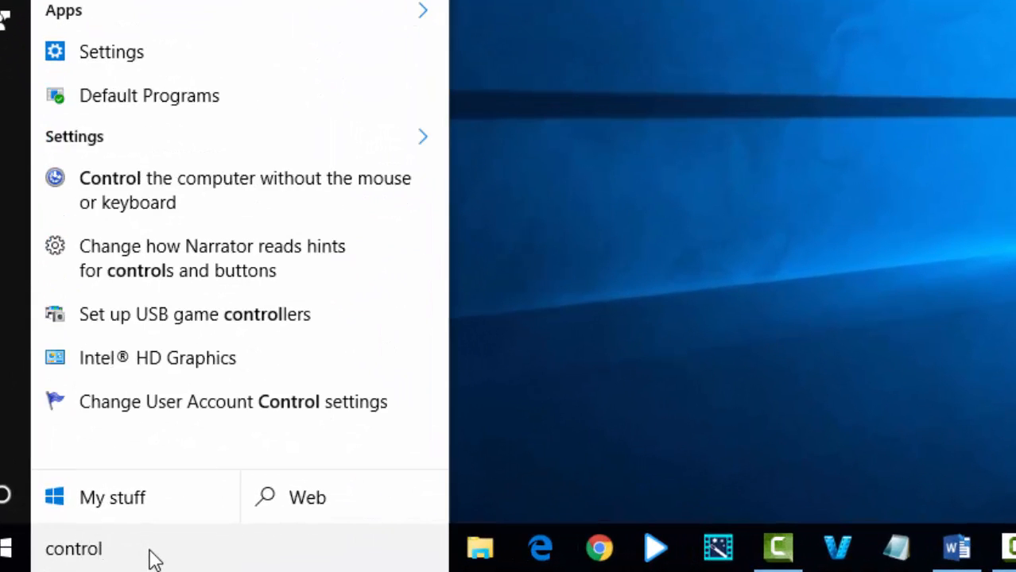
# Search for "control panel" from the taskbar and launch Control Panel
pyautogui.write('panel')
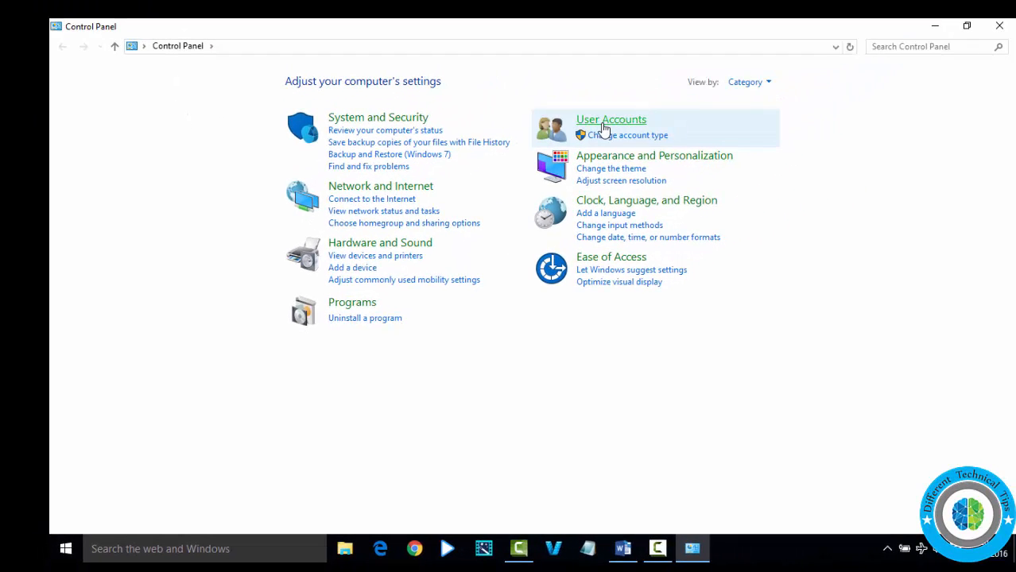
# Go to User Accounts and open 'Change User Account Control settings'
pyautogui.click(611, 119)
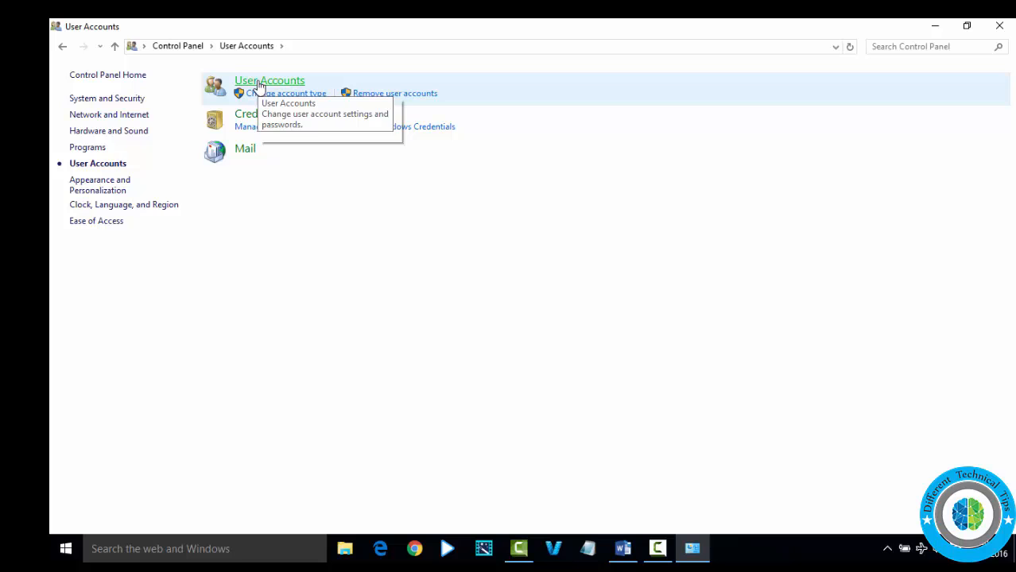
pyautogui.click(269, 80)
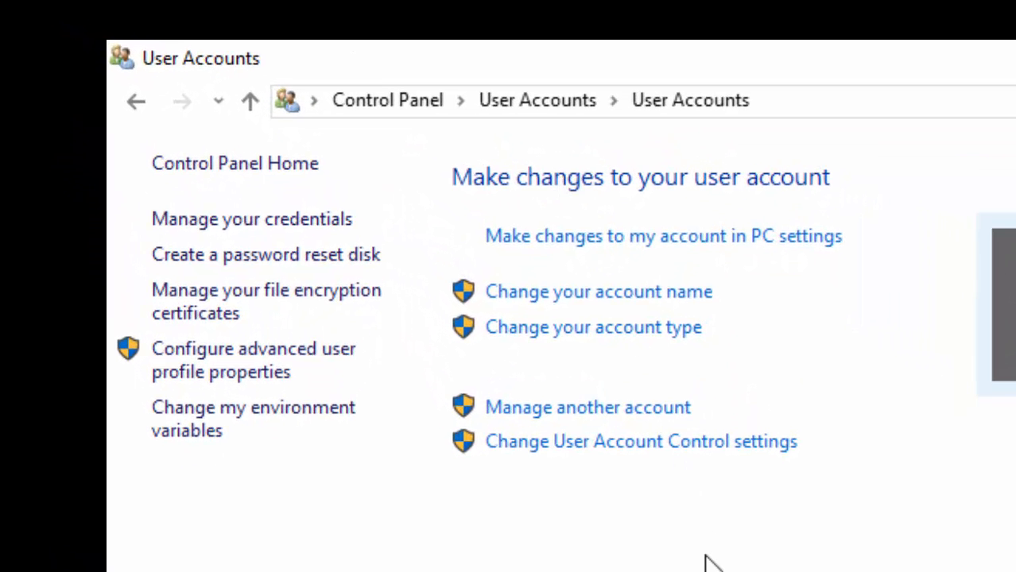
pyautogui.moveTo(641, 442)
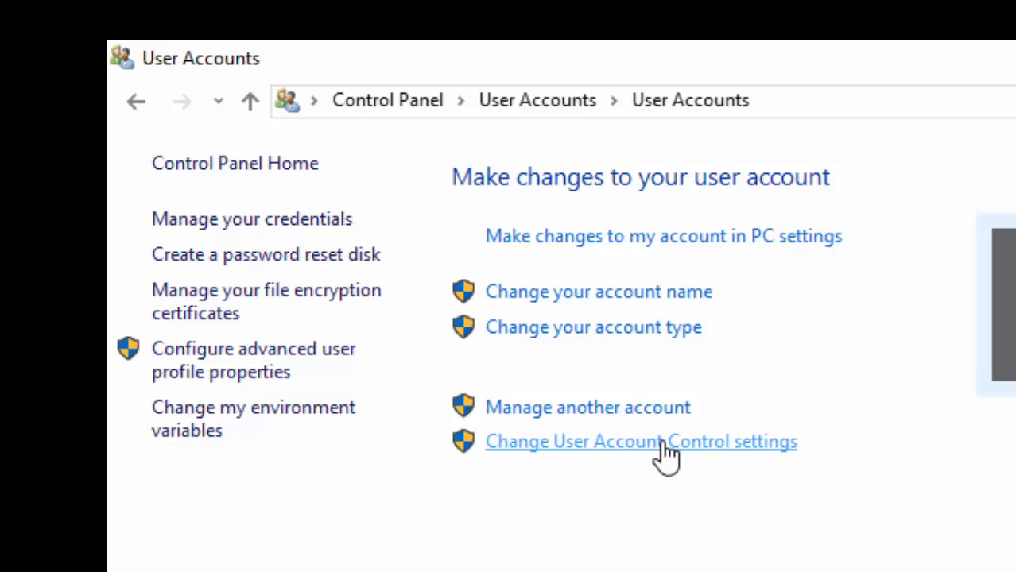
pyautogui.click(642, 441)
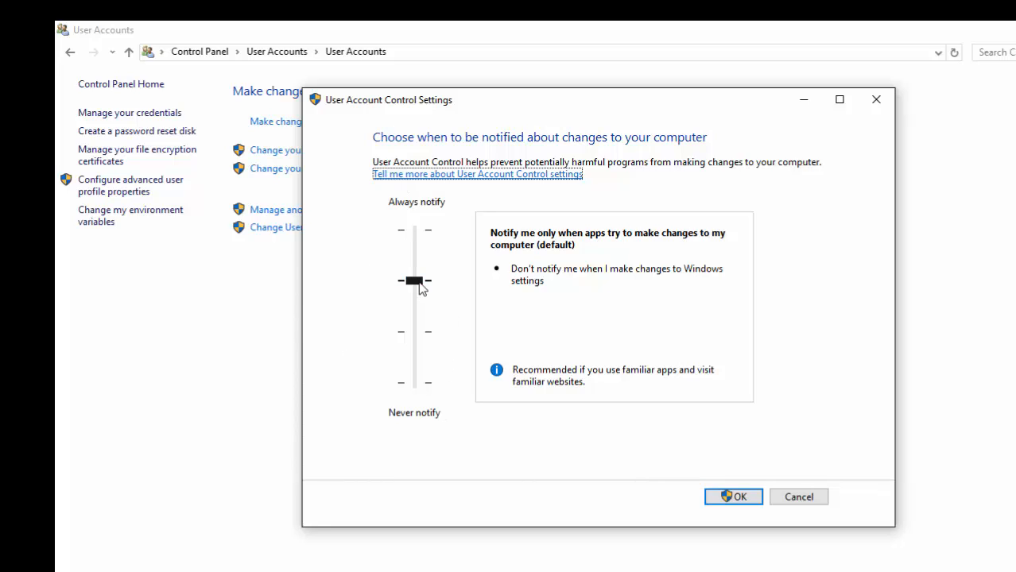
pyautogui.moveTo(413, 288)
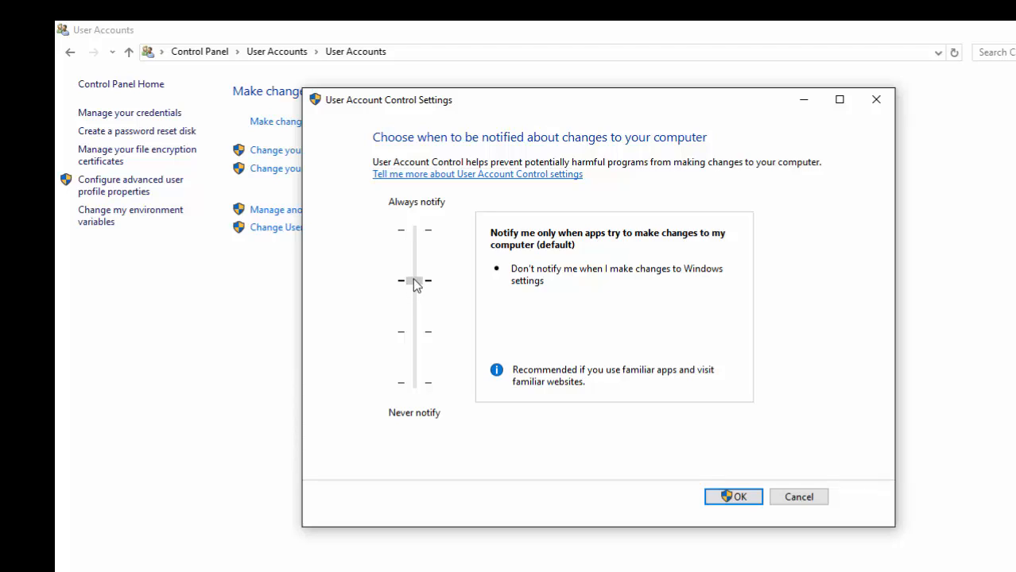
# Lower the UAC notification slider to Never notify and confirm with OK
pyautogui.moveTo(412, 280); pyautogui.dragTo(412, 381)
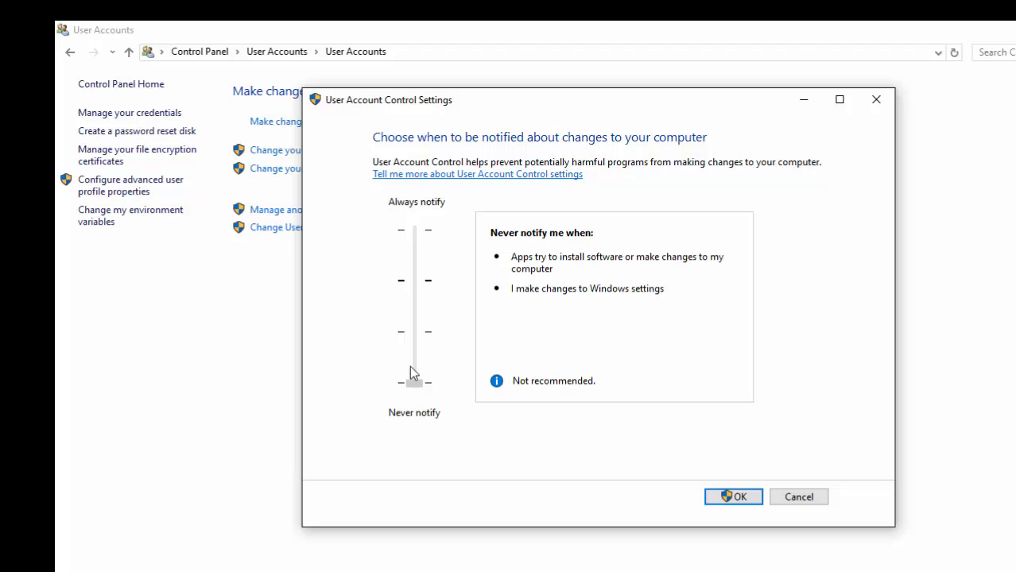
pyautogui.moveTo(413, 373); pyautogui.dragTo(413, 383)
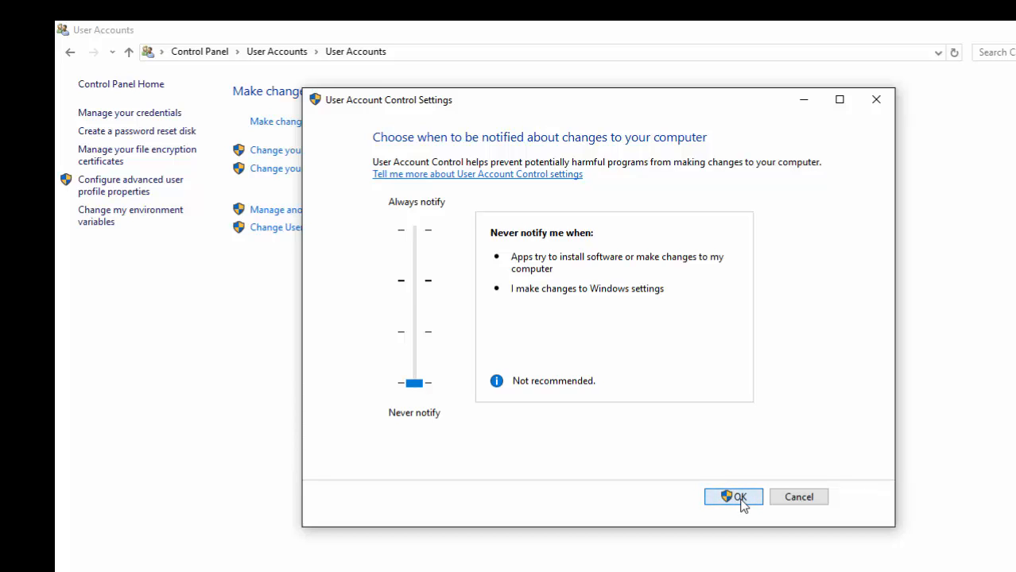
pyautogui.click(733, 497)
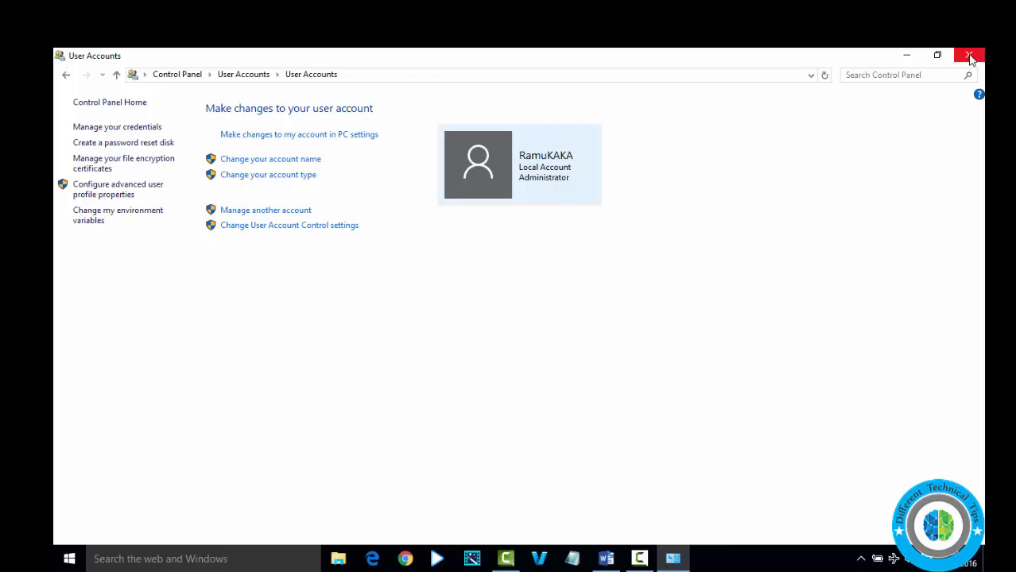
# Close the User Accounts window and restart the PC from the Start menu
pyautogui.click(969, 55)
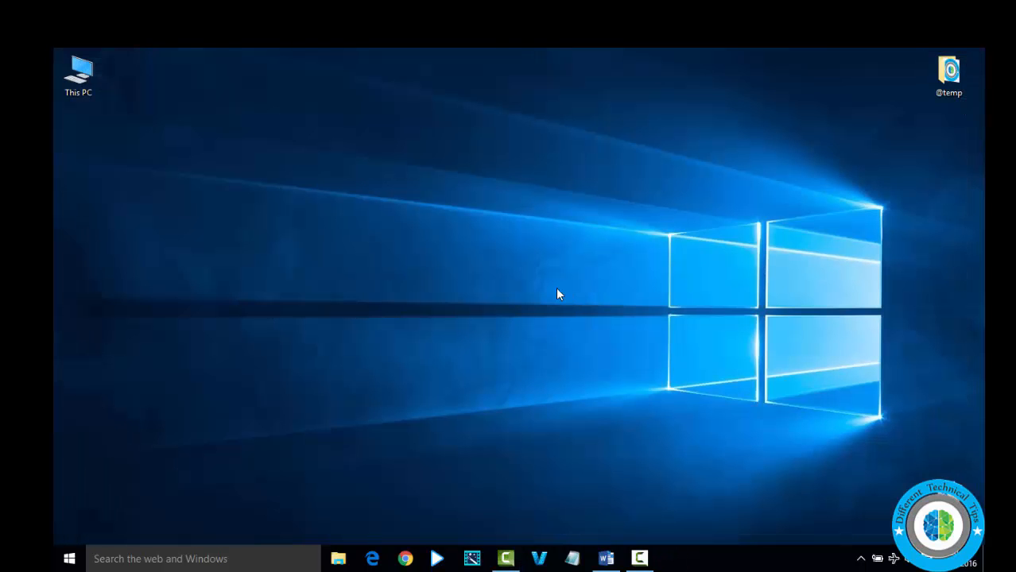
pyautogui.click(69, 559)
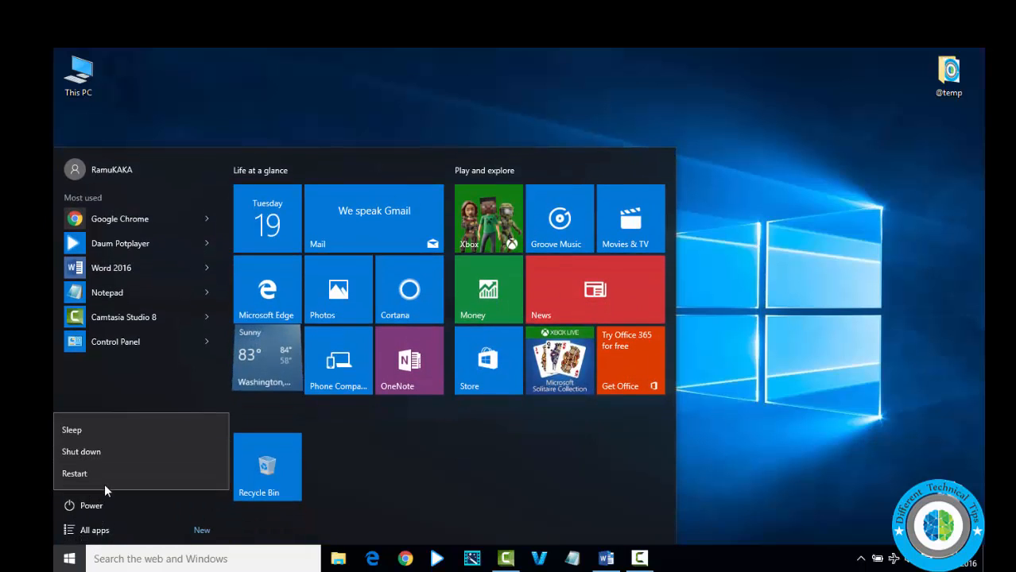
pyautogui.click(69, 558)
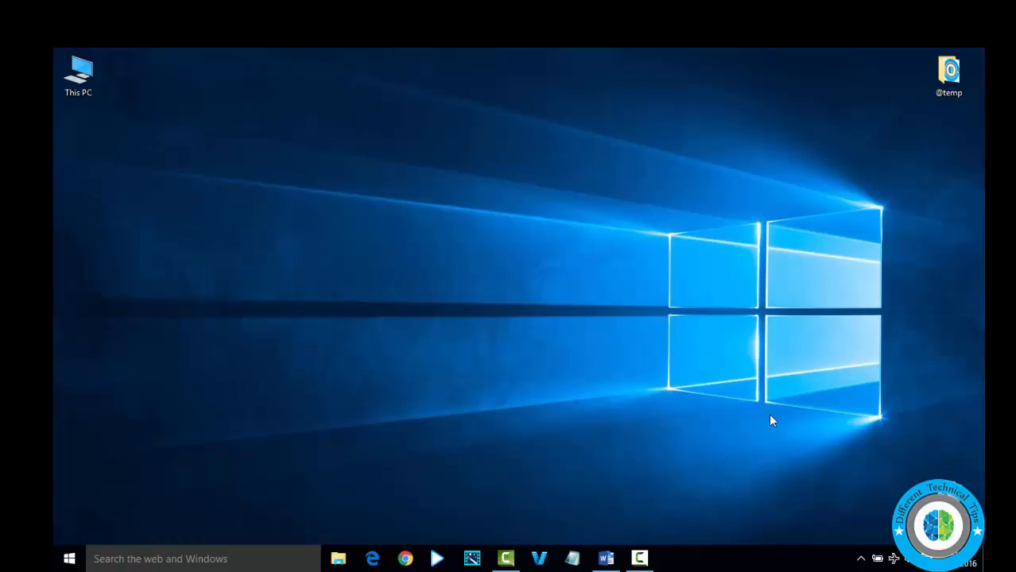